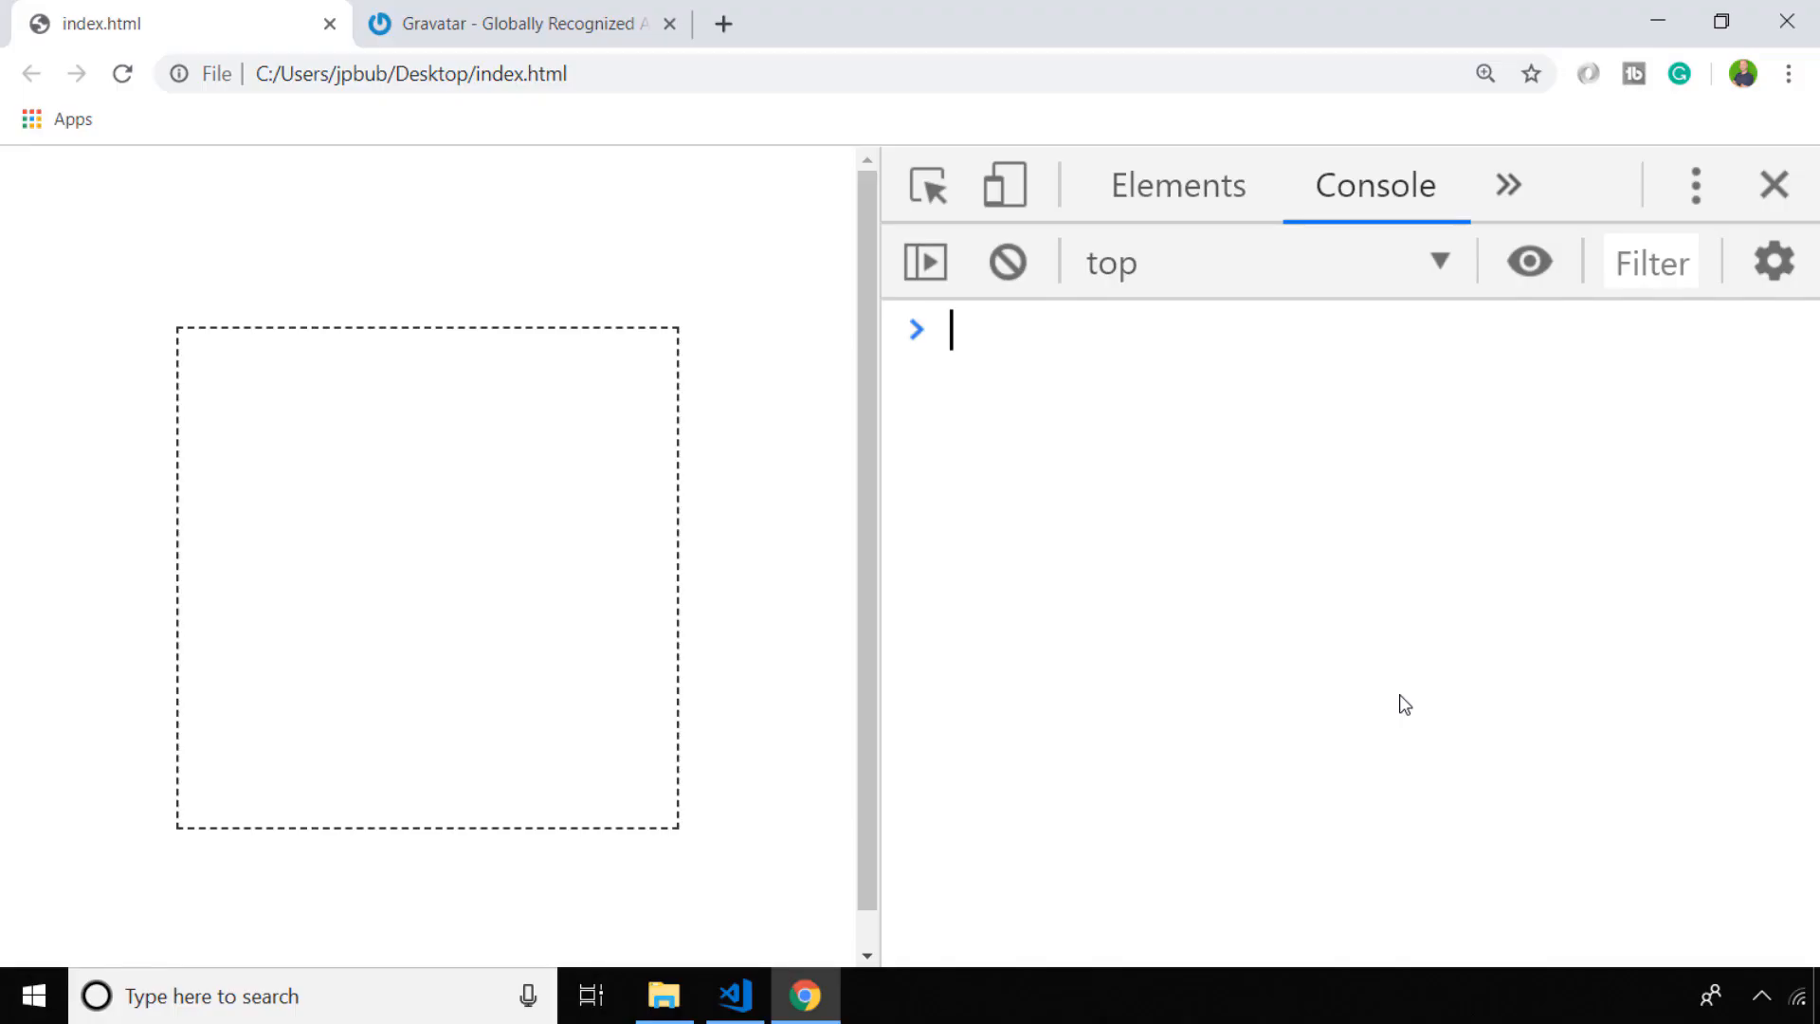
mouse_move(1399, 705)
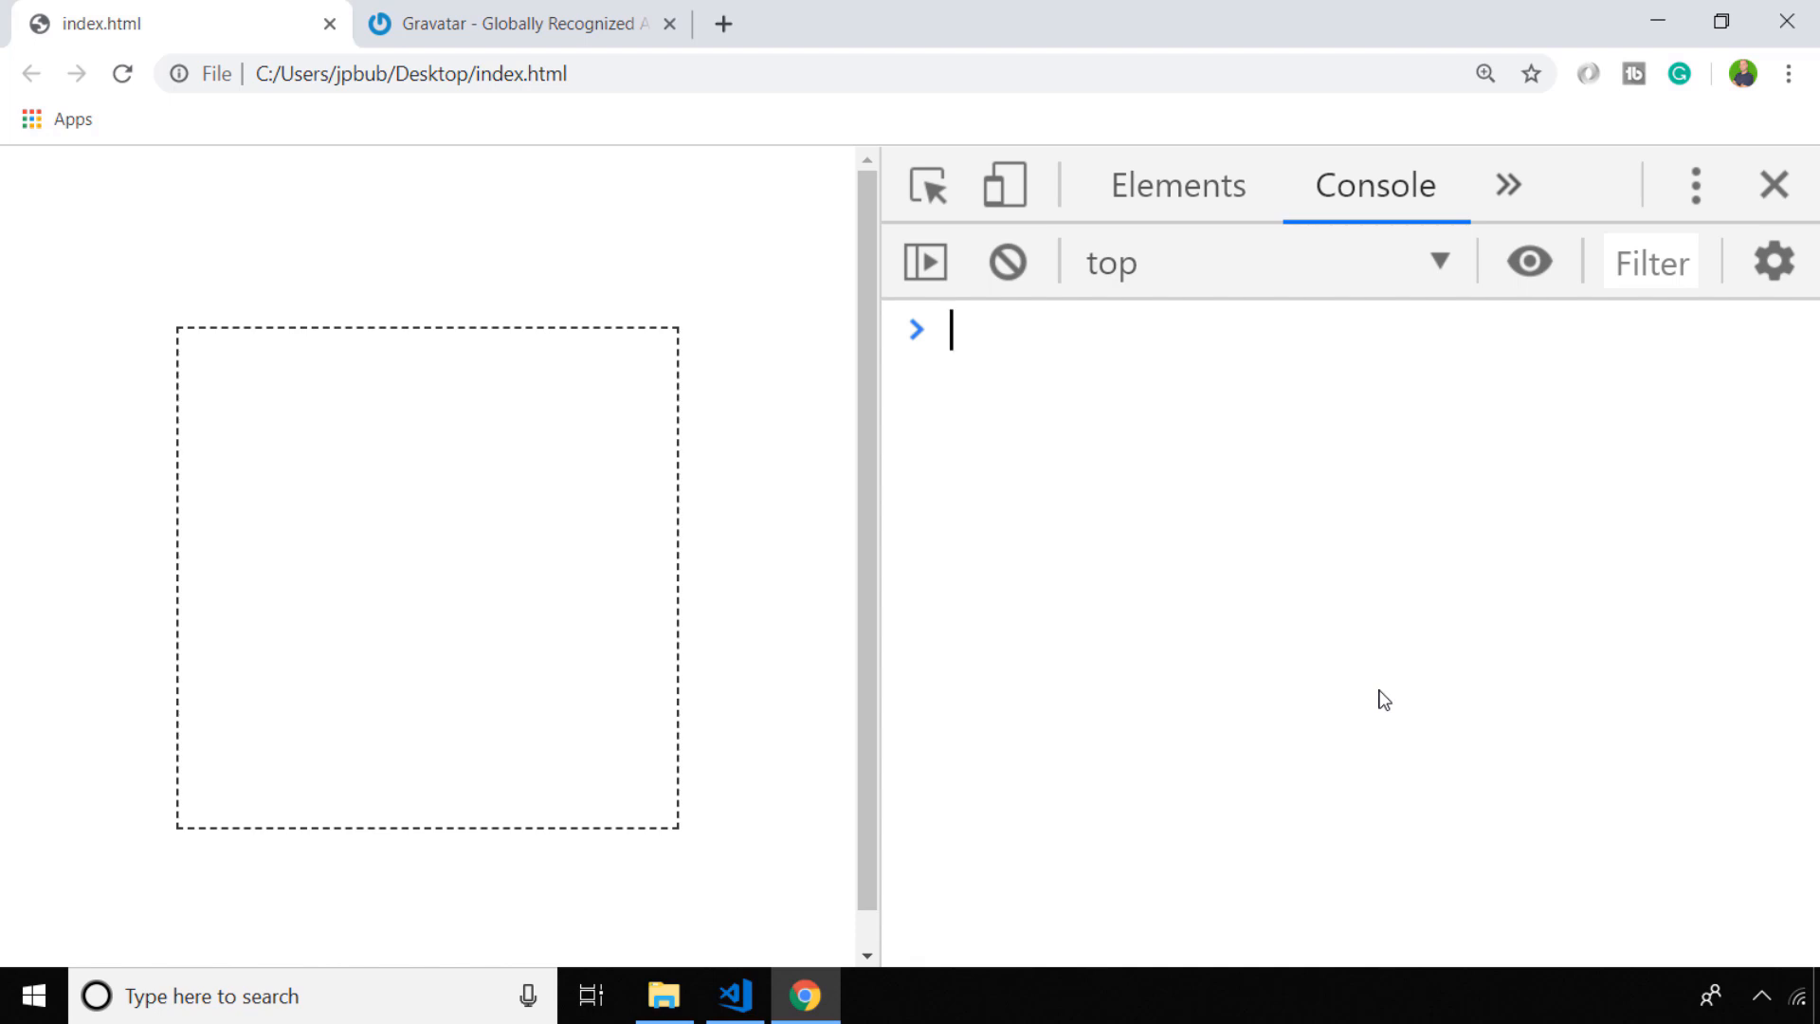
Add mouseenter and mouseleave listeners on container that log 'Mouse enter' and 'Mouse leave'.
type("container.addEventListener('mouseenter', (")
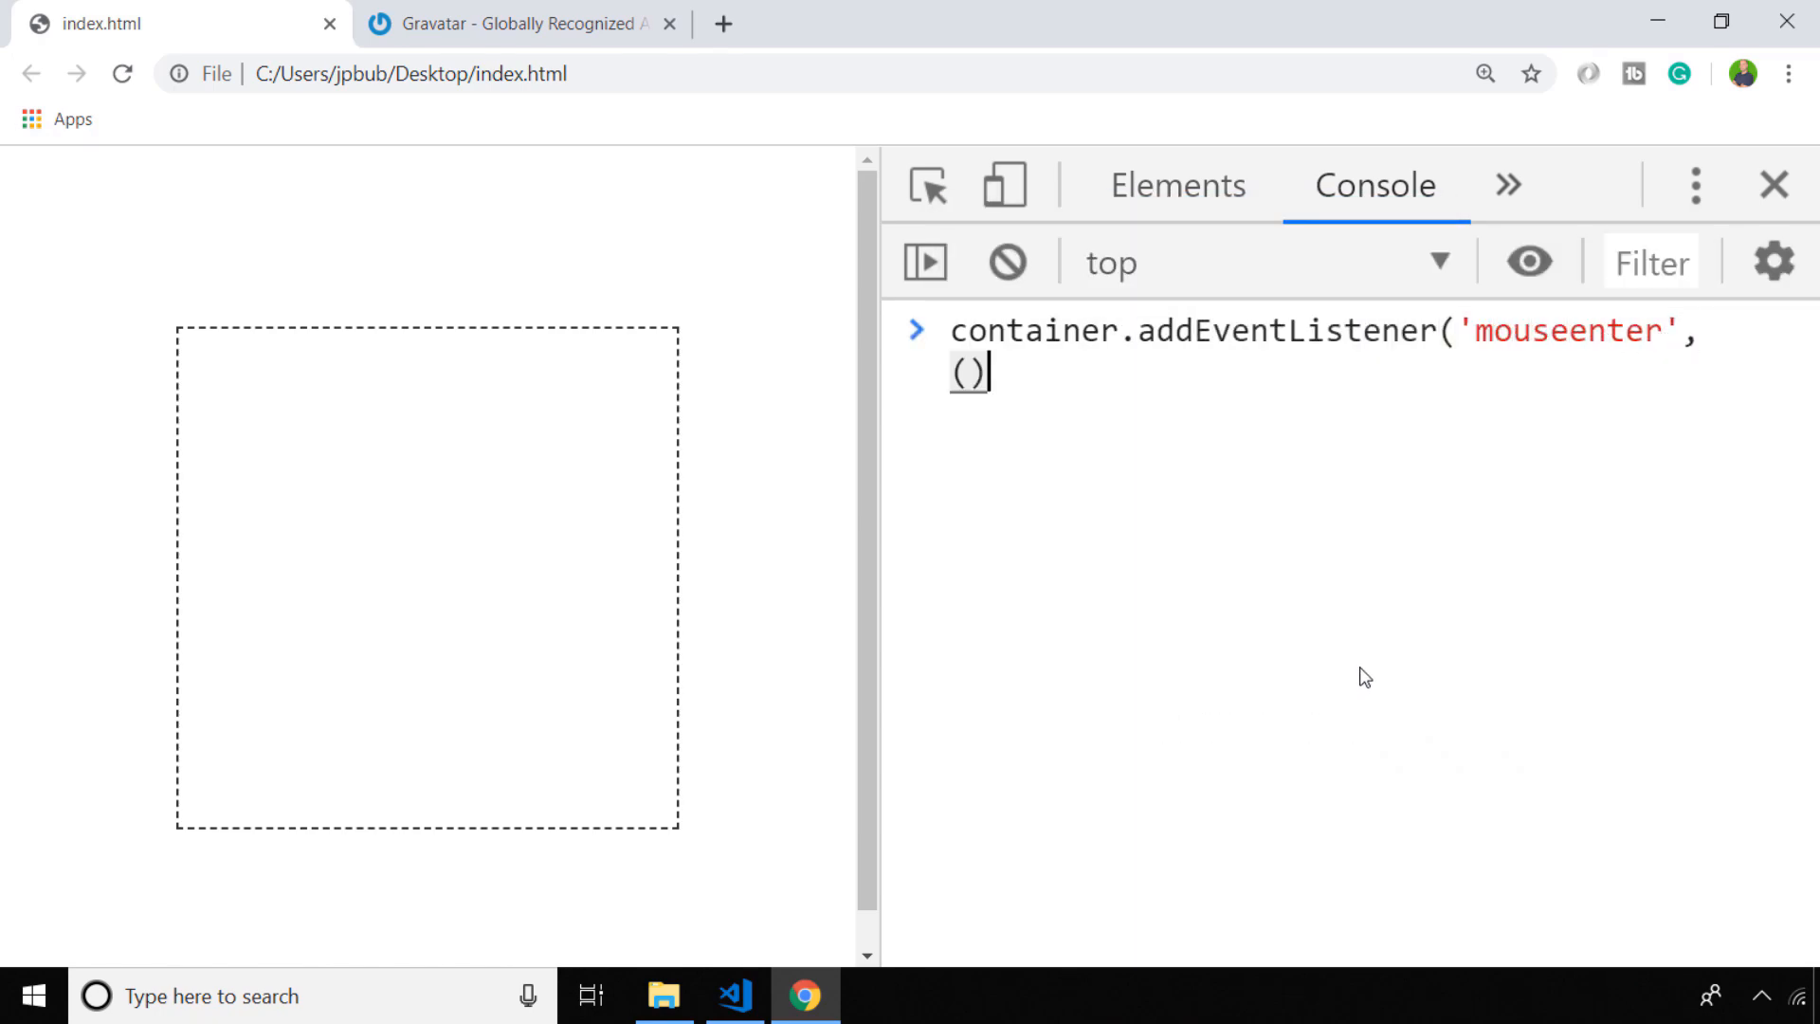
type("=> console.log('Mouse enter');")
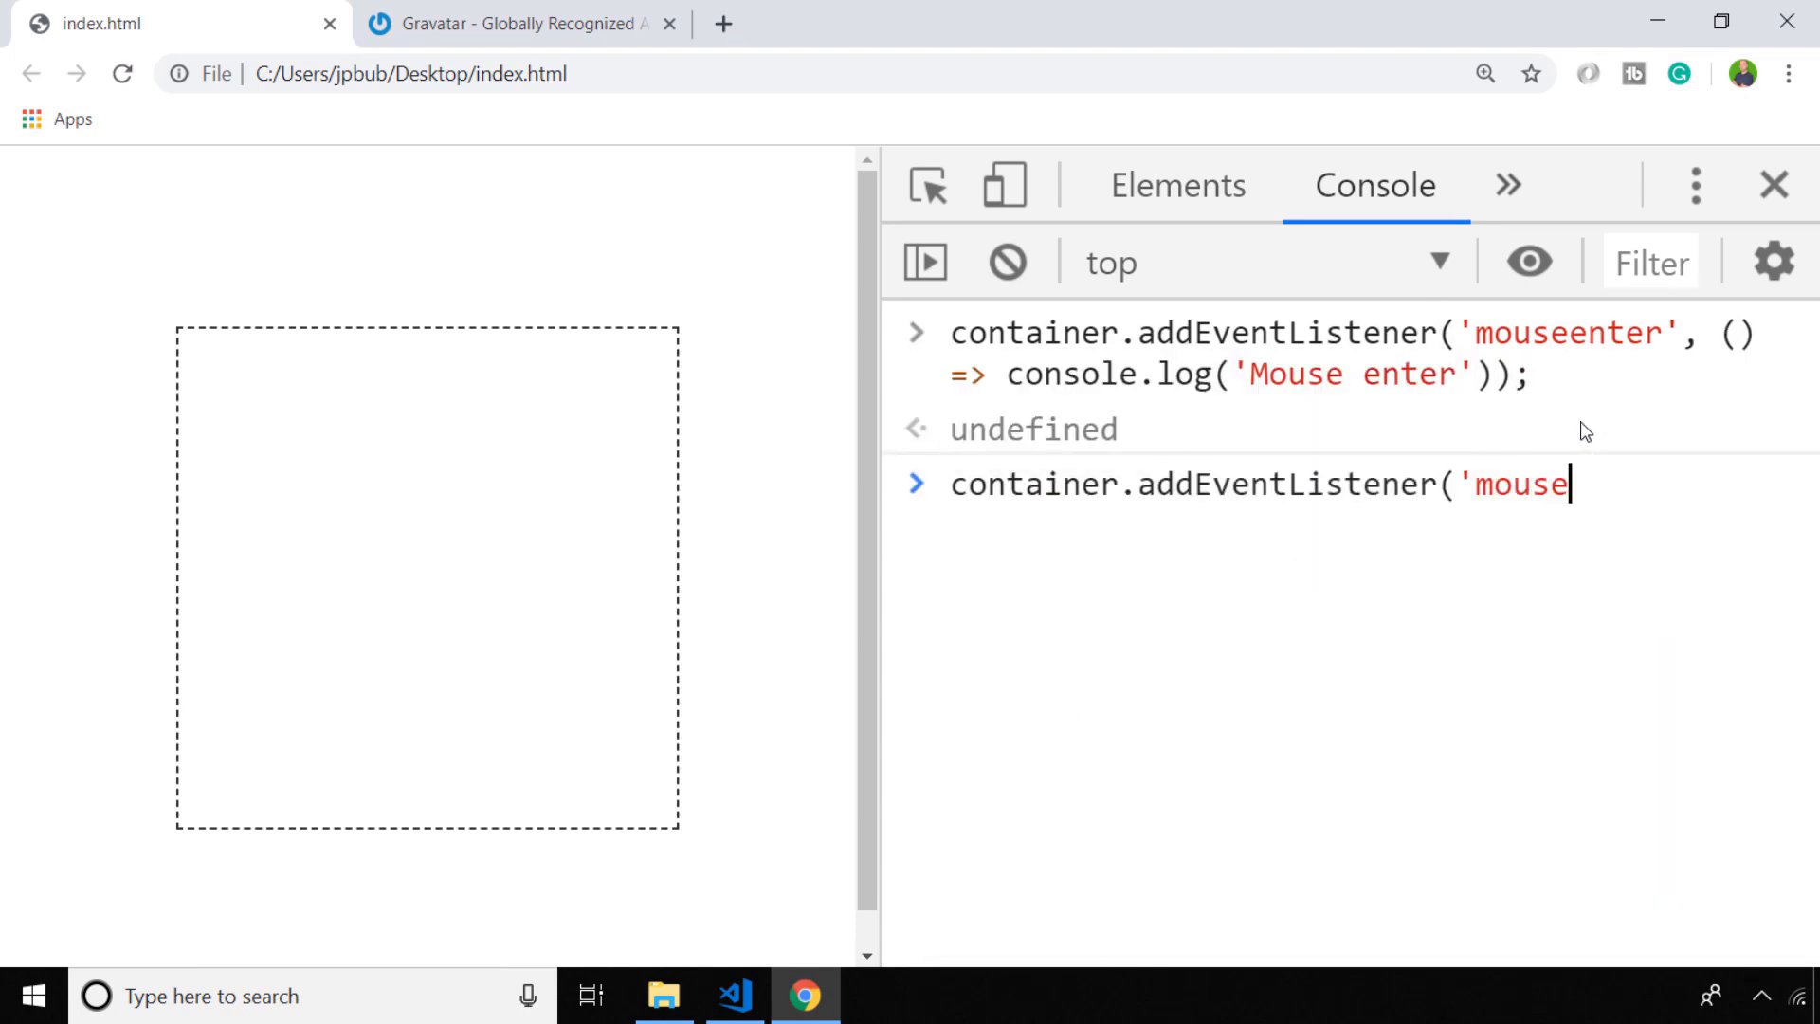
type("leave', () => console.log('Mouse le")
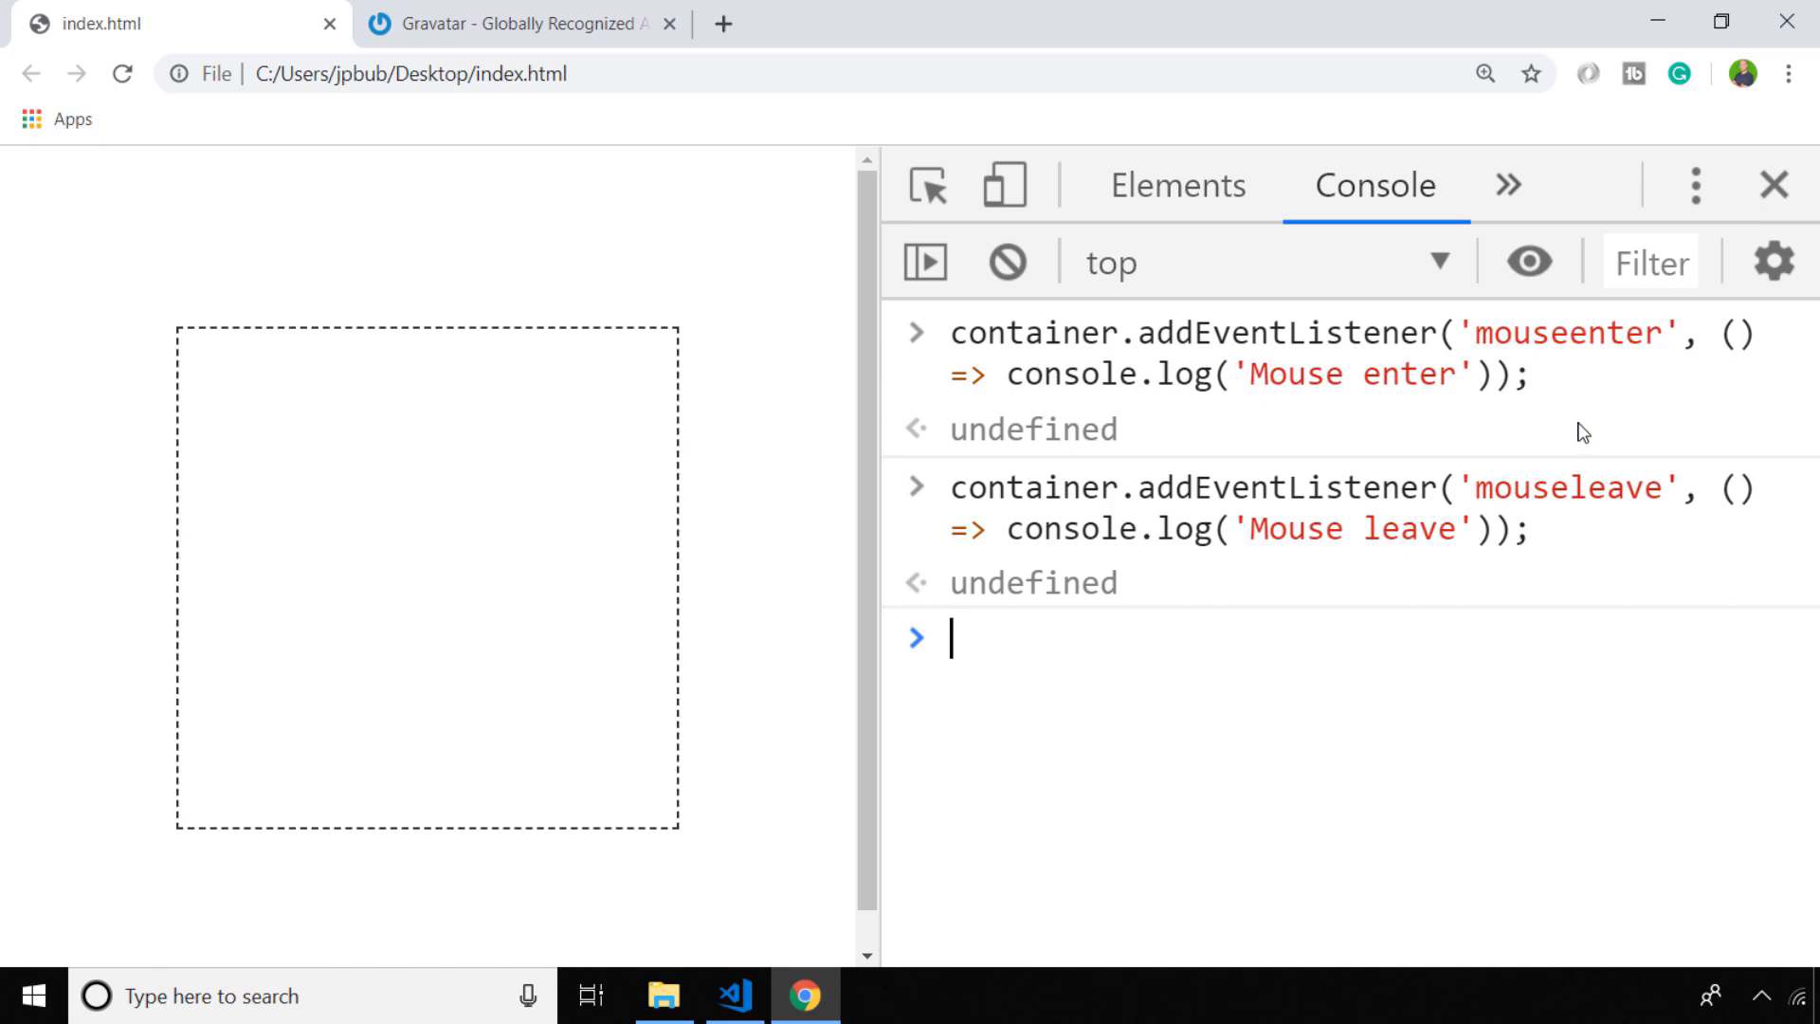
mouse_move(597, 508)
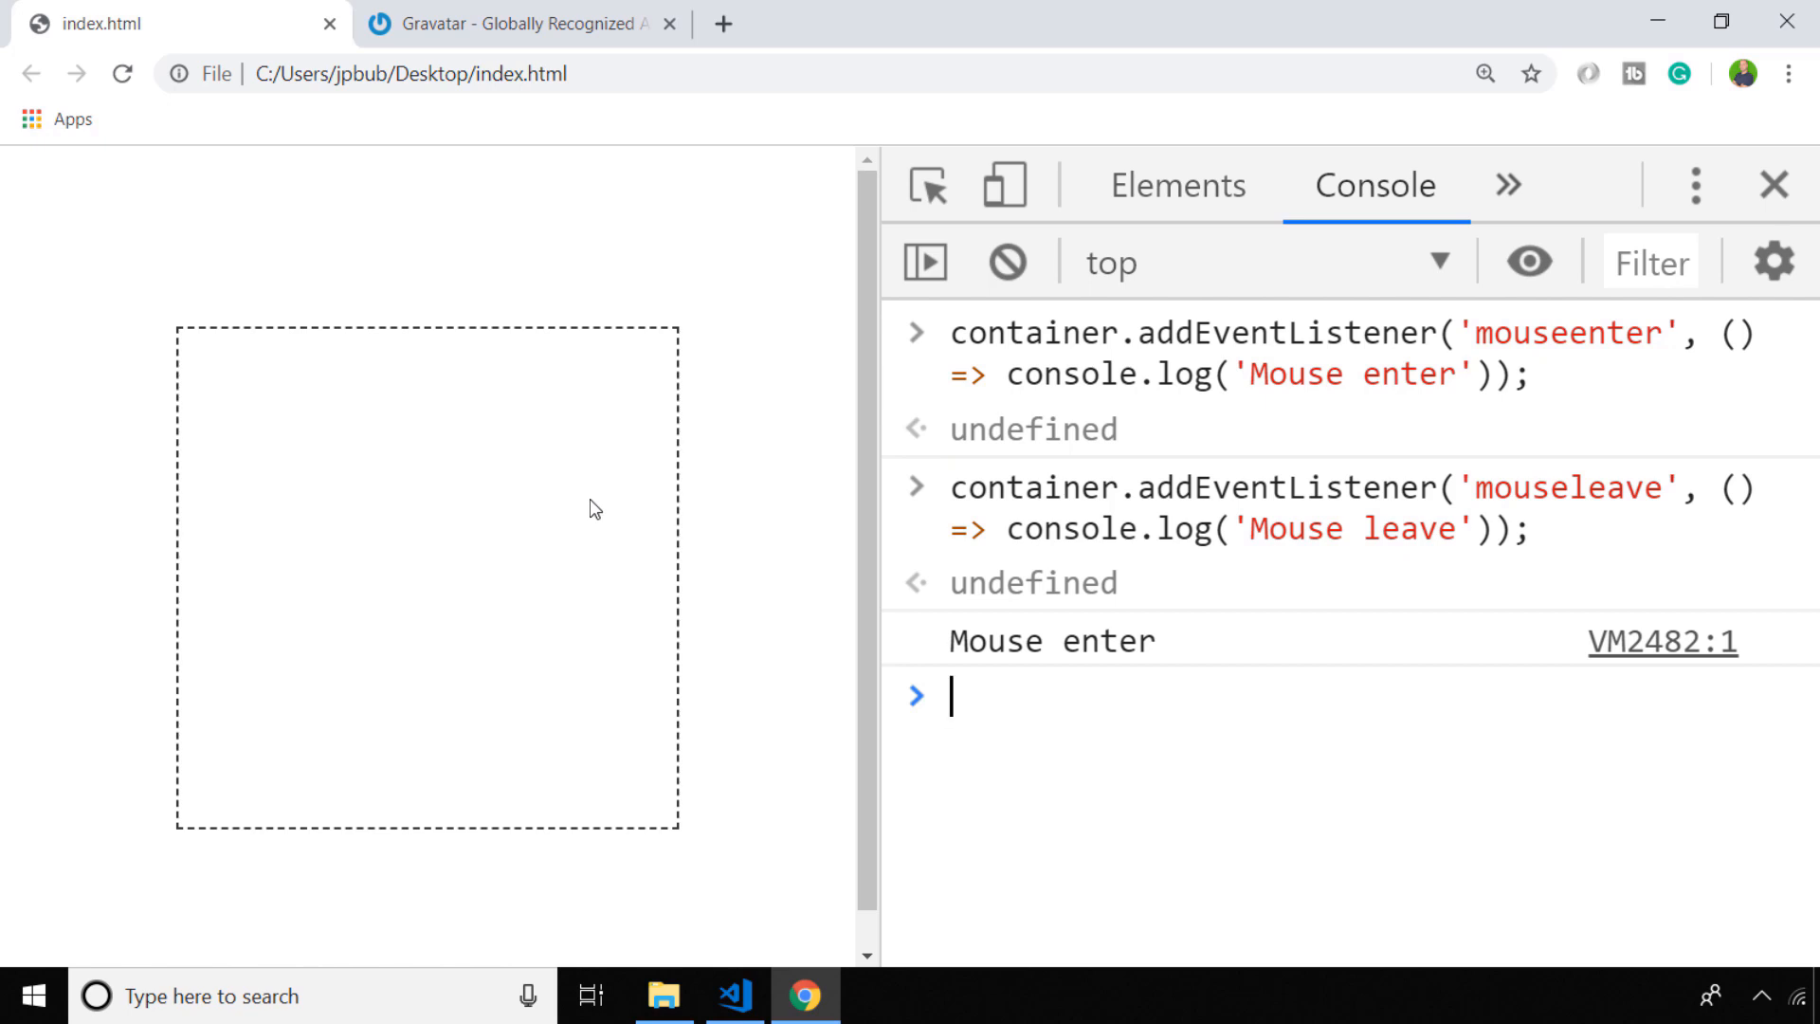
mouse_move(711, 514)
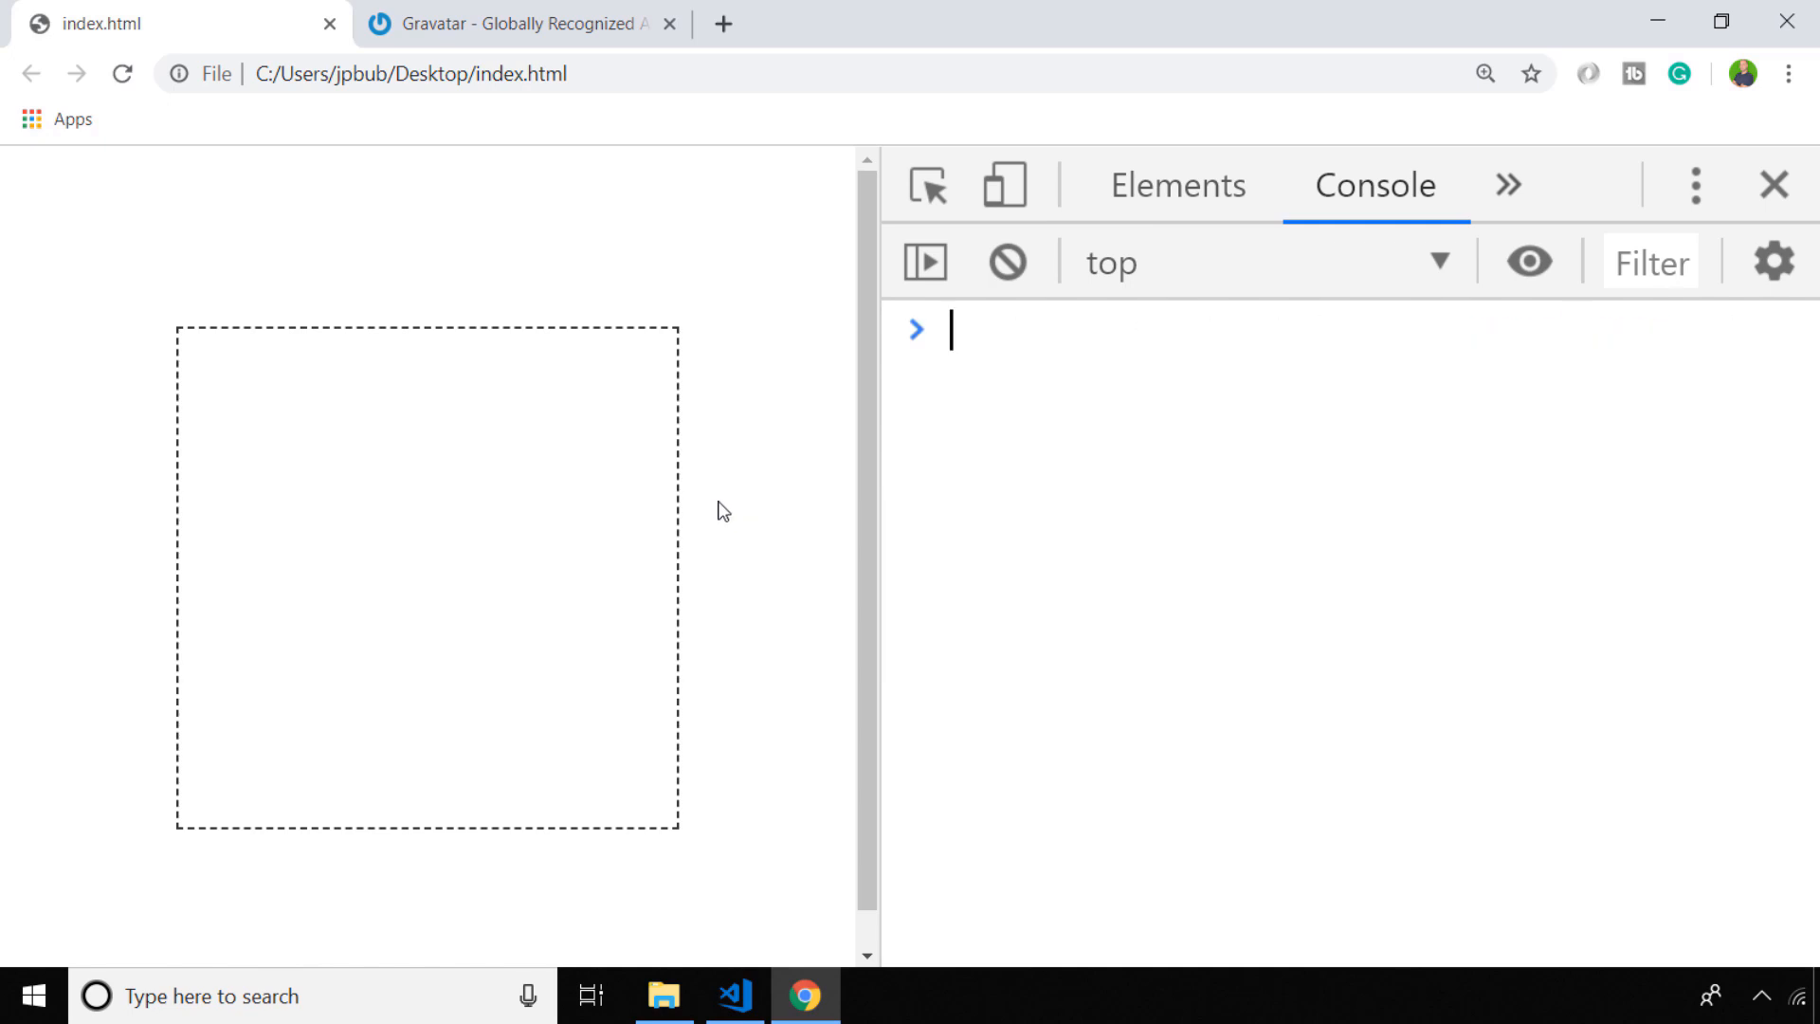
Run a mouseenter listener that assigns container.innerText.
type("container.addEventListener('mouseenter', () => container.innerText );")
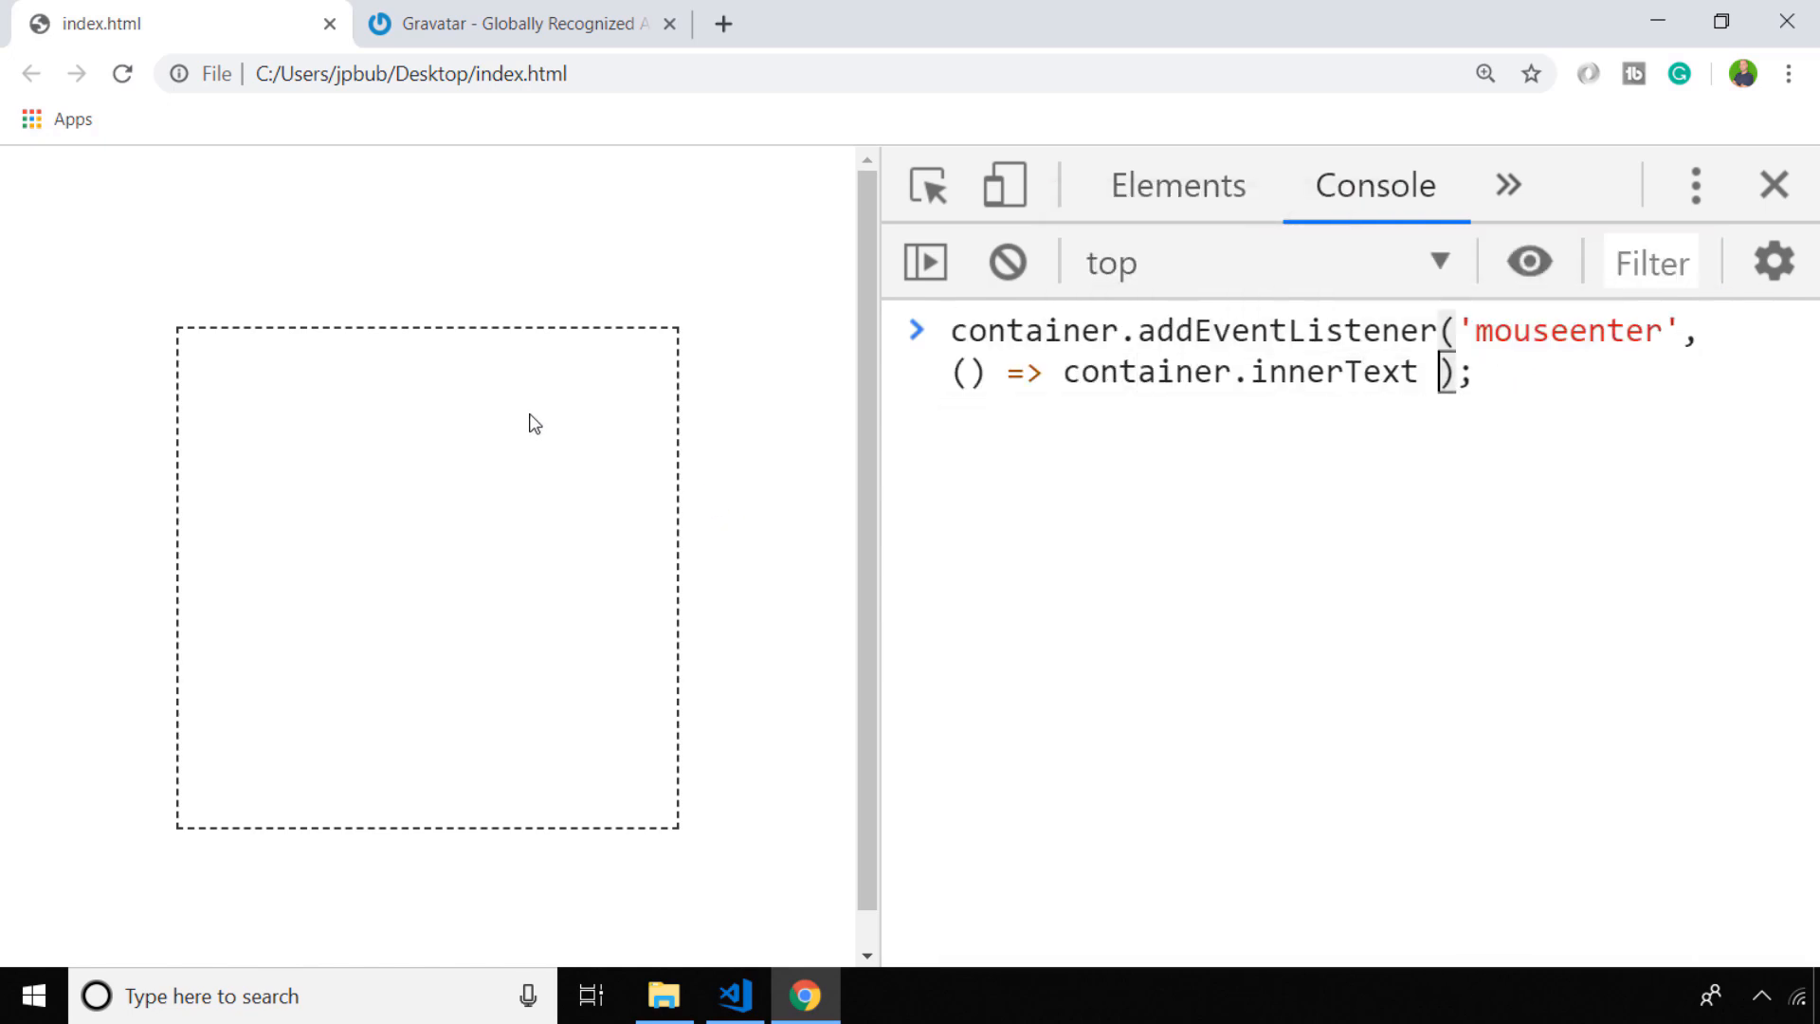
type("= 'Mouse enter'")
key("Enter")
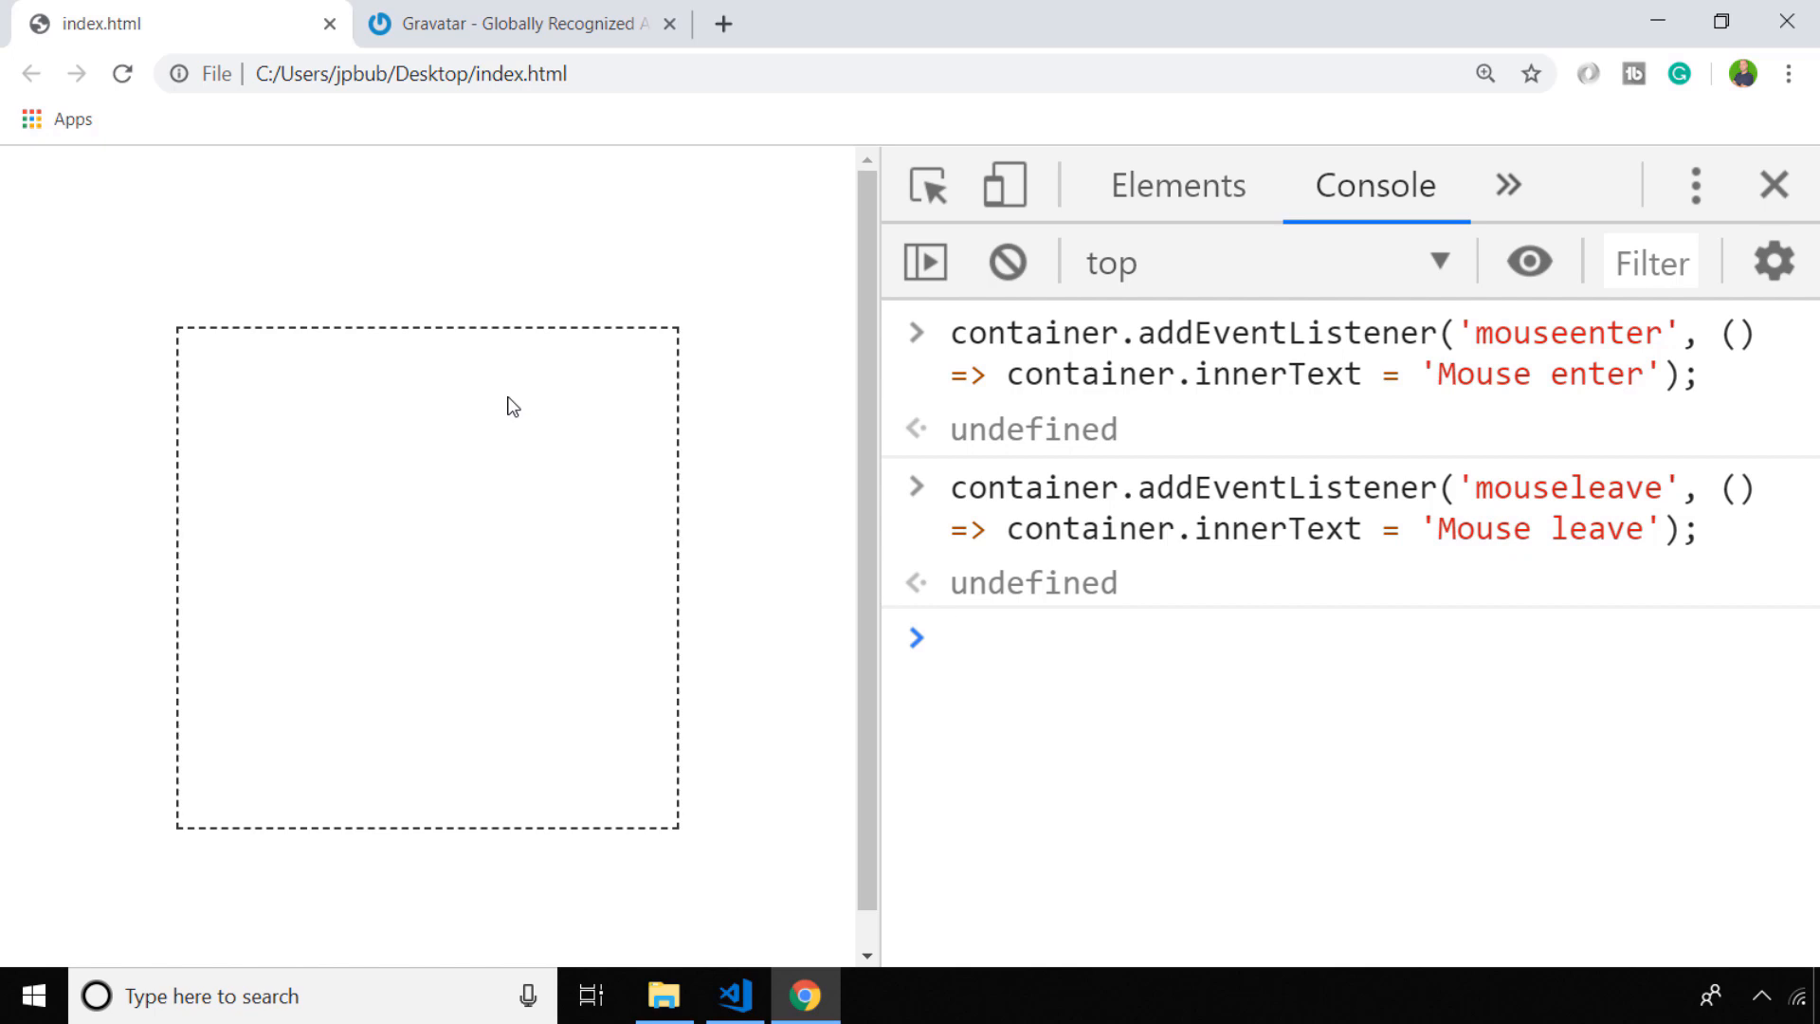
mouse_move(686, 436)
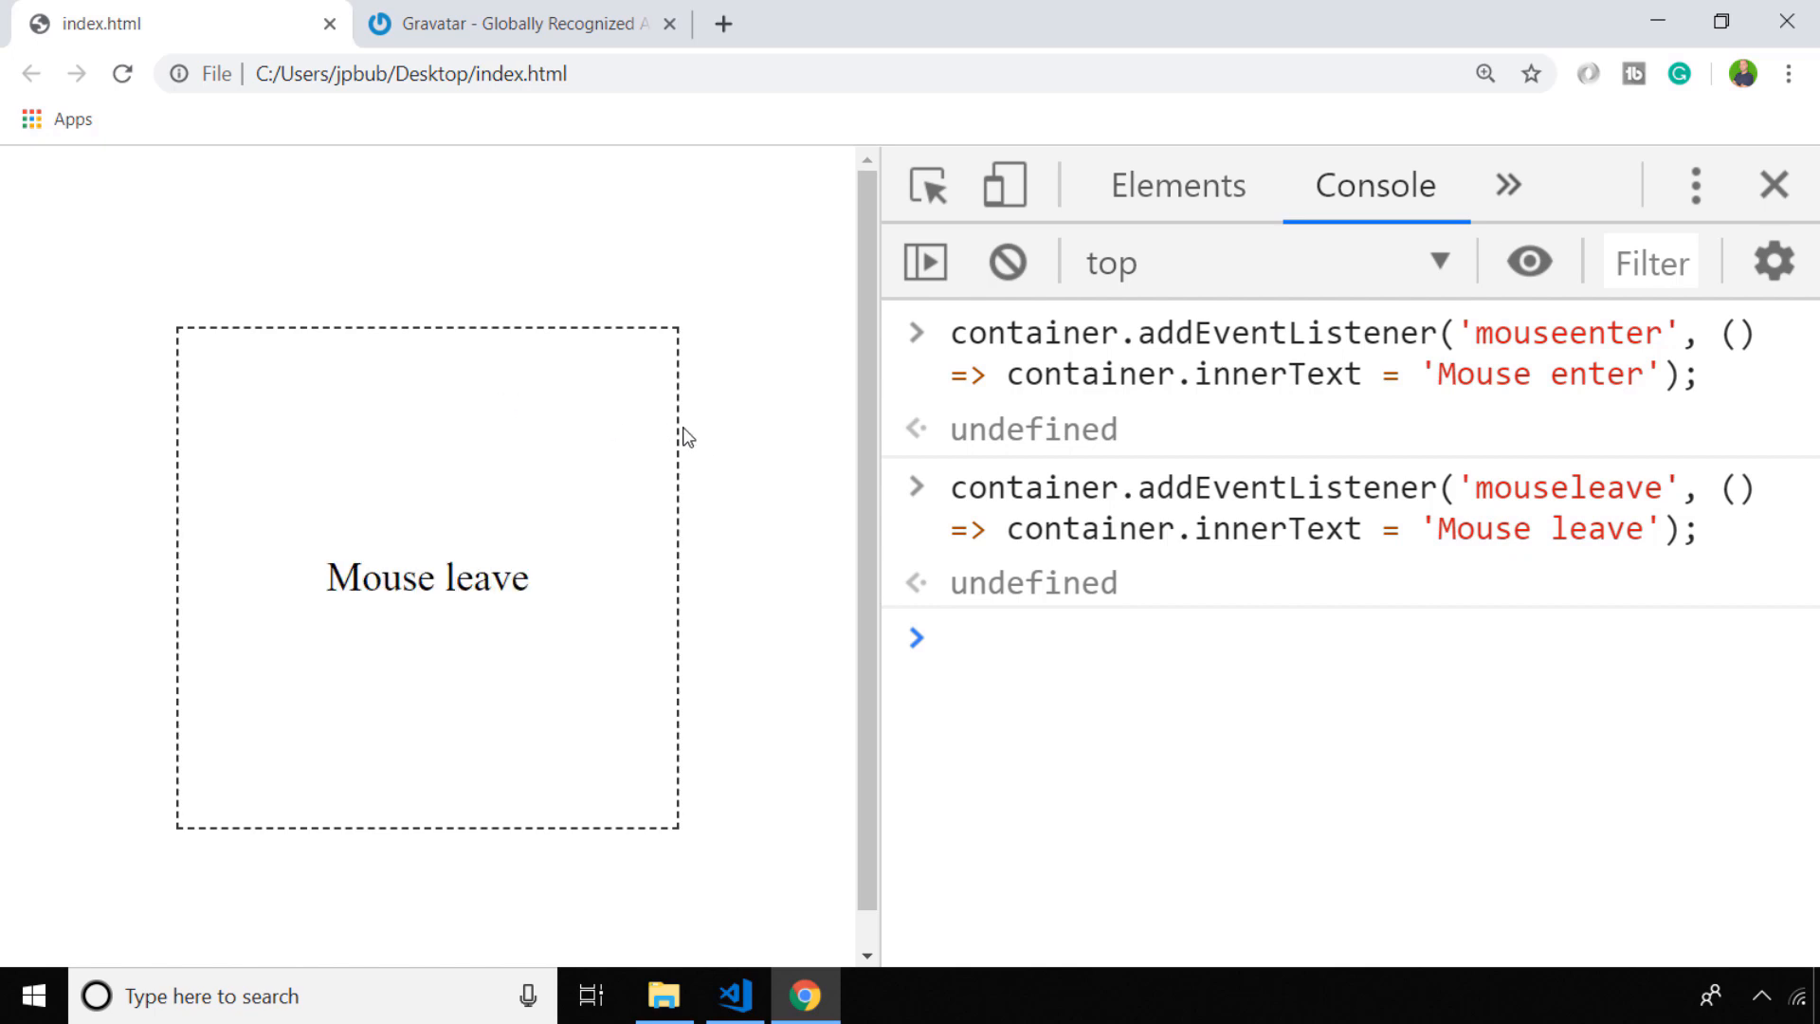